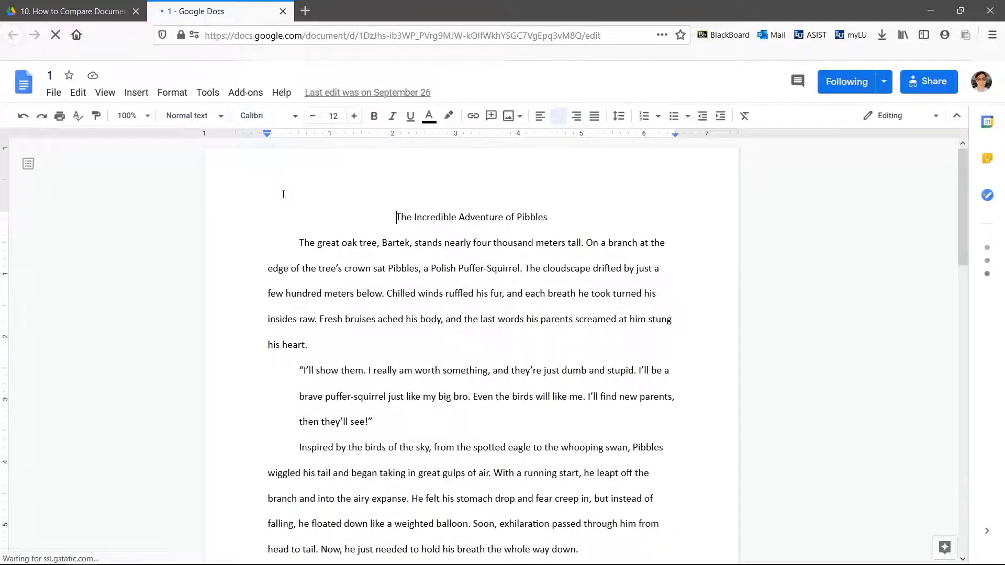
- Start Compare documents from the Tools menu for the story document
left_click(207, 93)
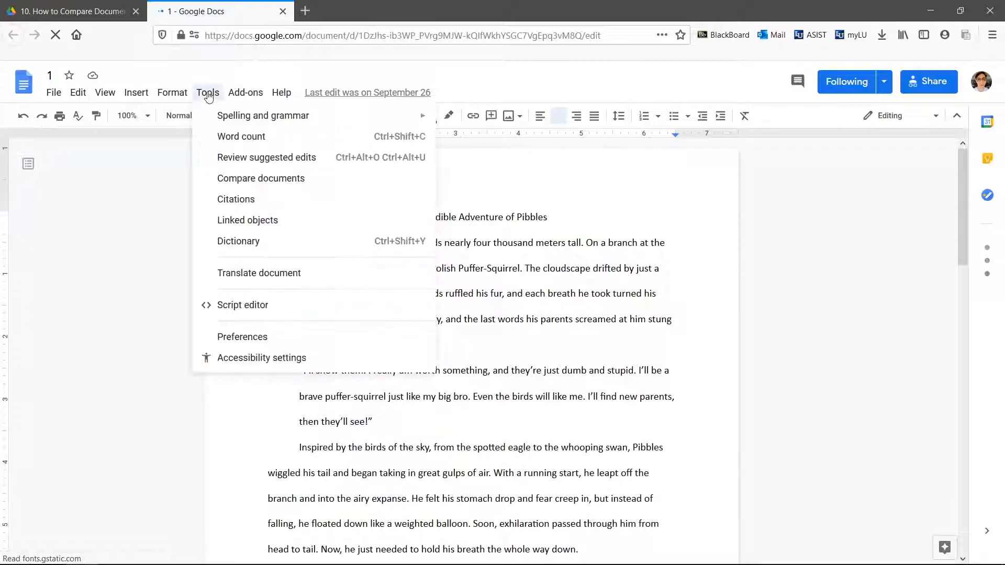
left_click(261, 178)
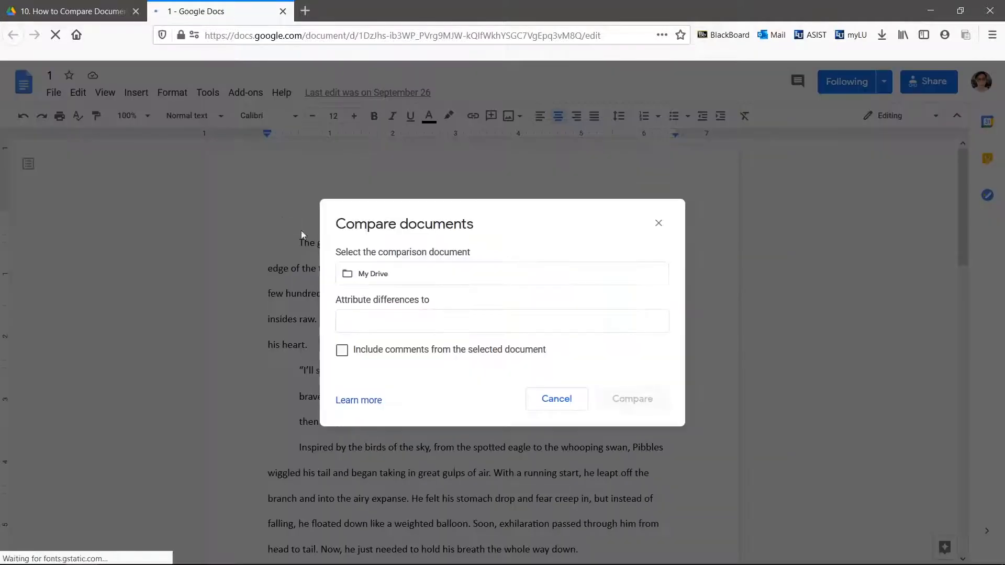
- Compare against document 2, attribute differences to 'Edits', include comments, and view the result
left_click(373, 273)
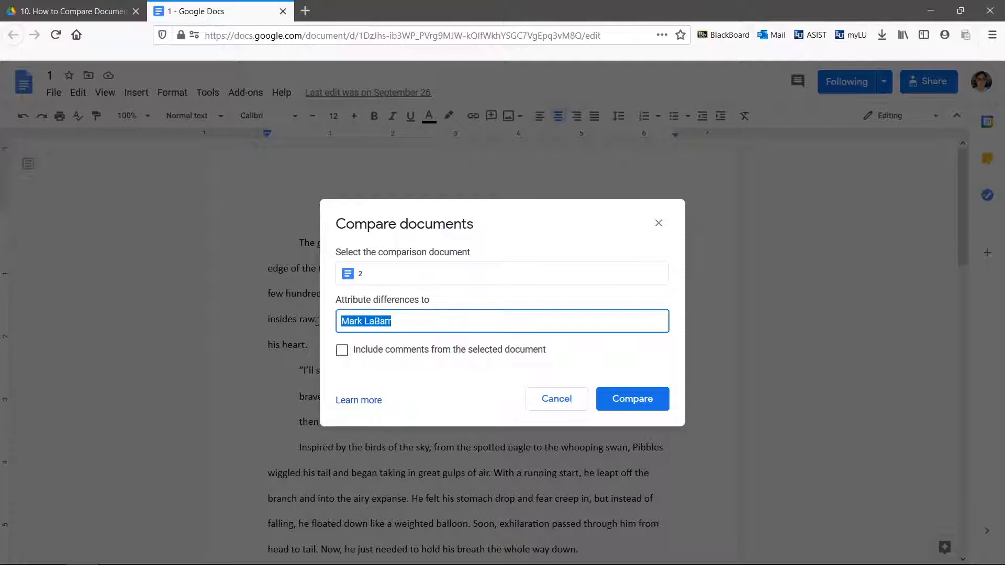
type("E")
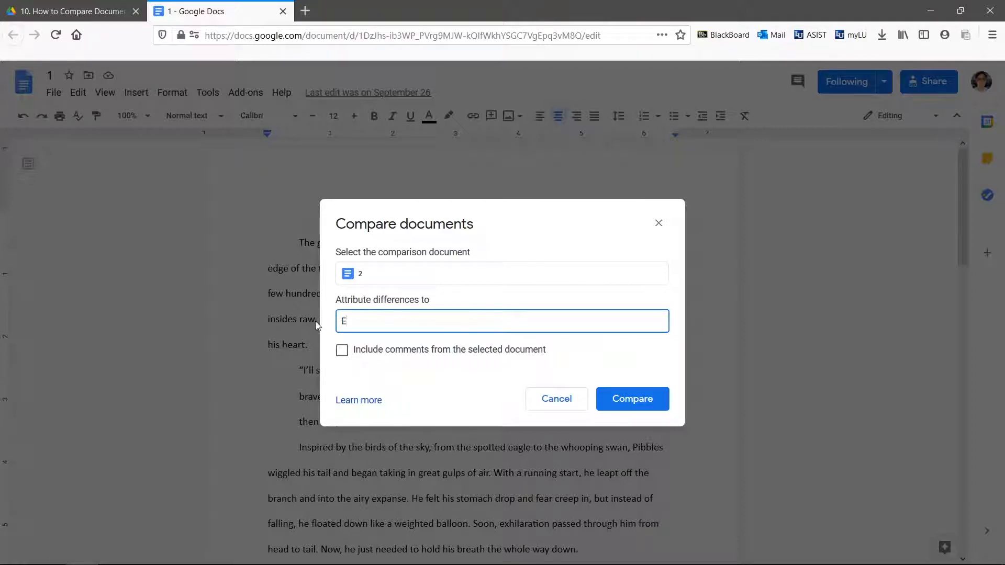
type("dits")
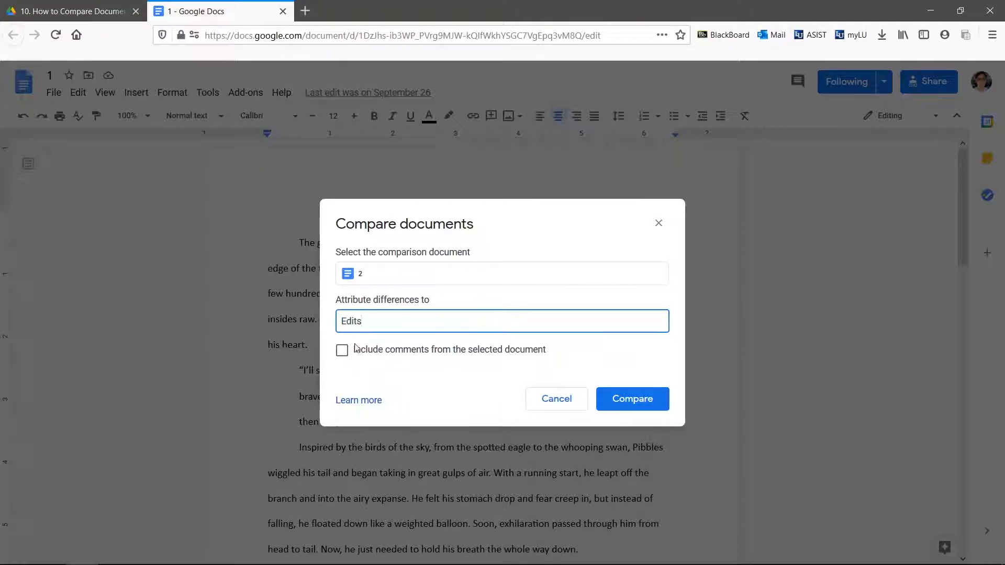
left_click(341, 350)
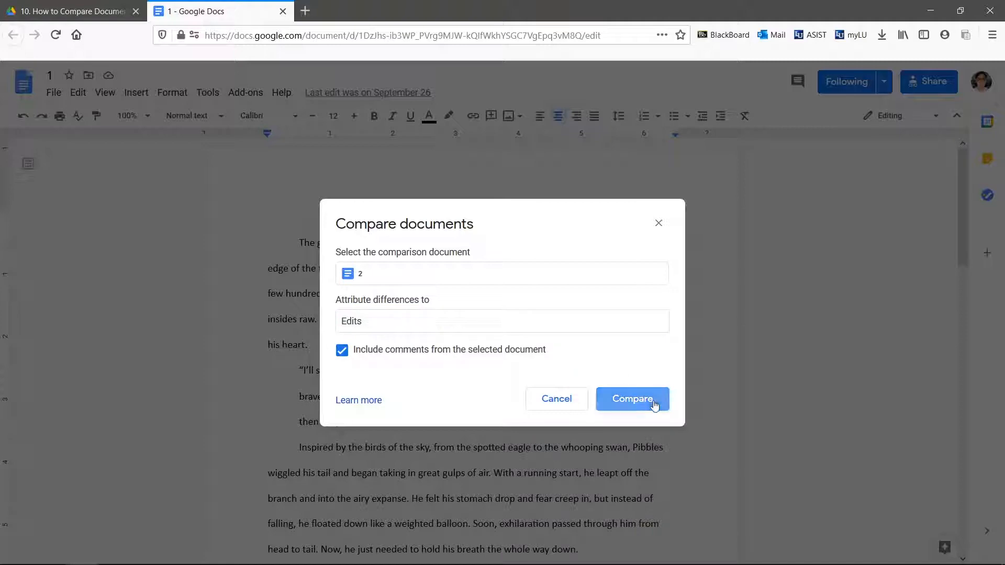
left_click(631, 399)
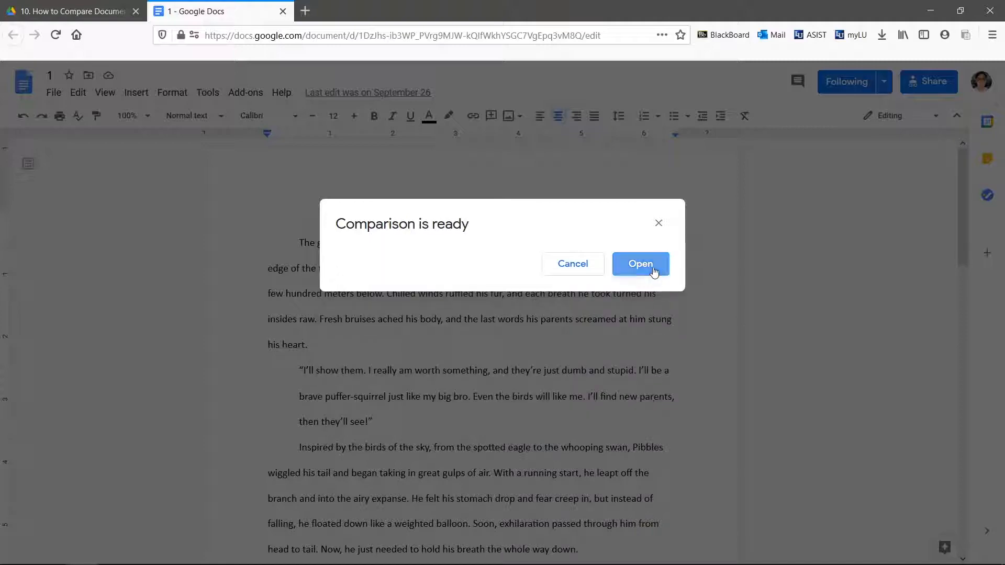
left_click(640, 264)
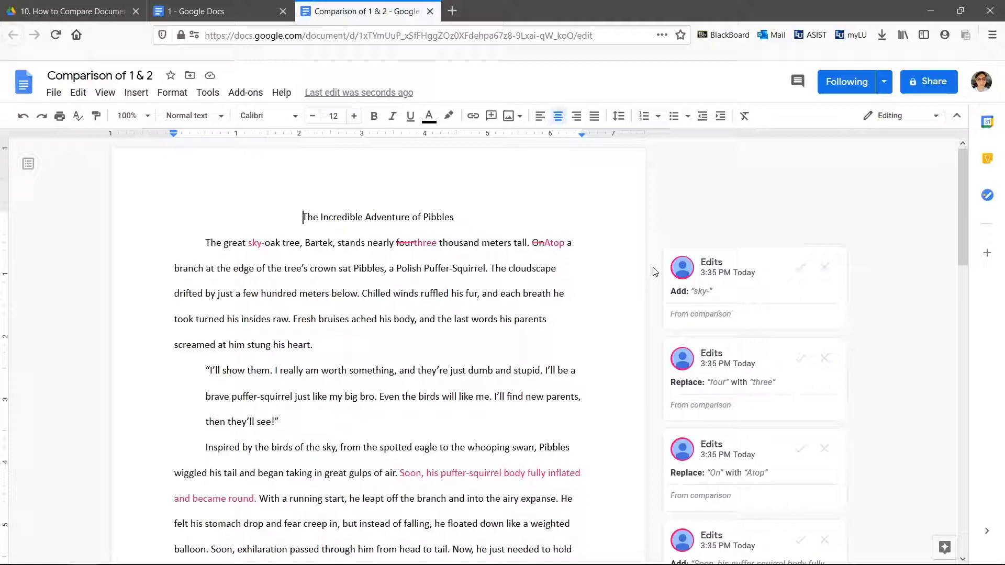
- Scroll through 'Comparison of 1 & 2' to review marked changes such as 'clouds' → 'cloudscape'
scroll("down", 3)
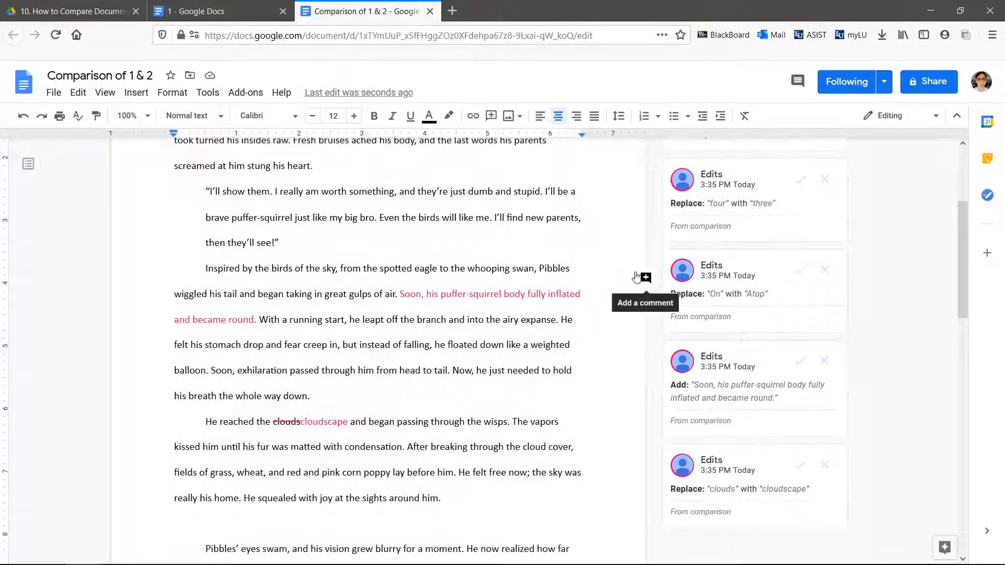
scroll("down", 3)
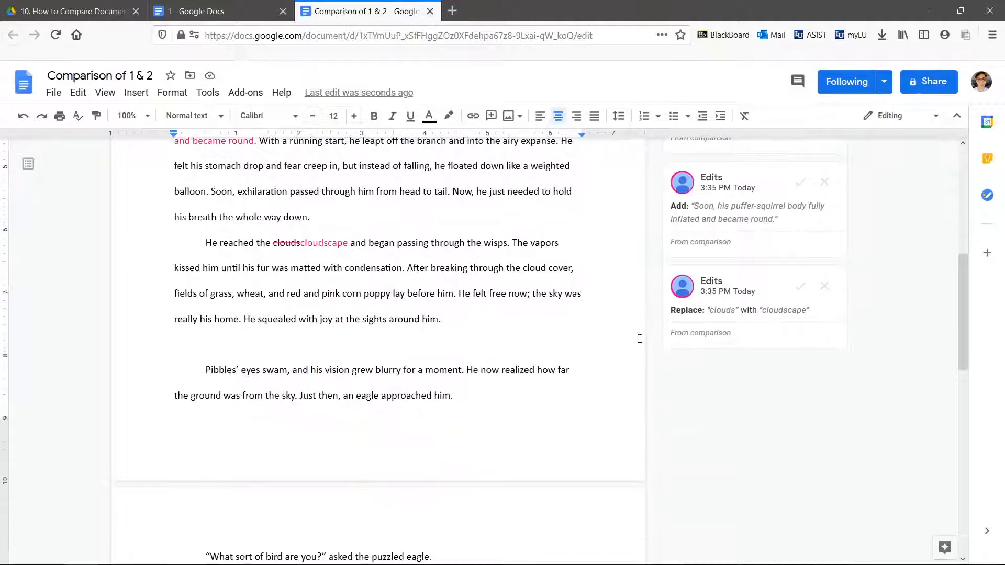